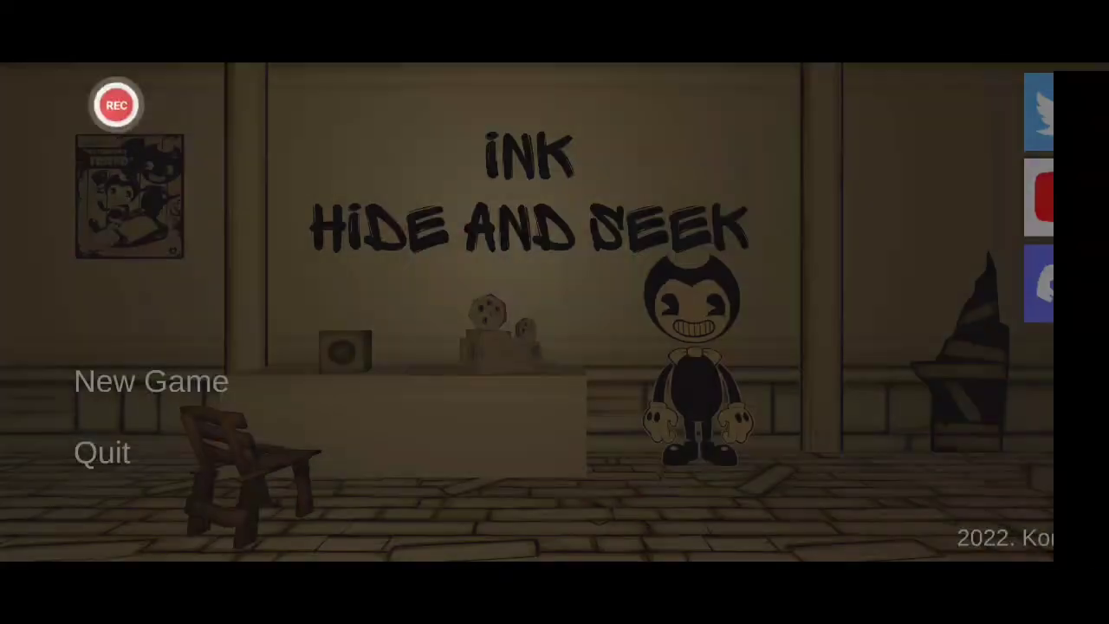
# - Start a new game from the Ink Hide and Seek title screen
pyautogui.click(114, 105)
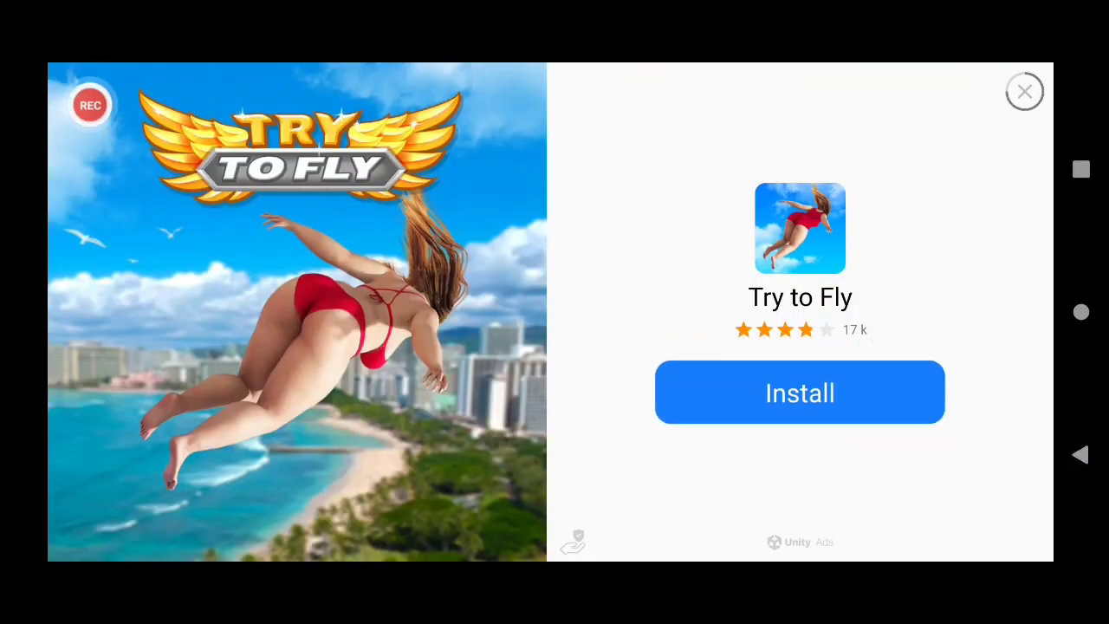
# - Dismiss the Try to Fly advertisement and continue until the next ad appears
pyautogui.click(1024, 90)
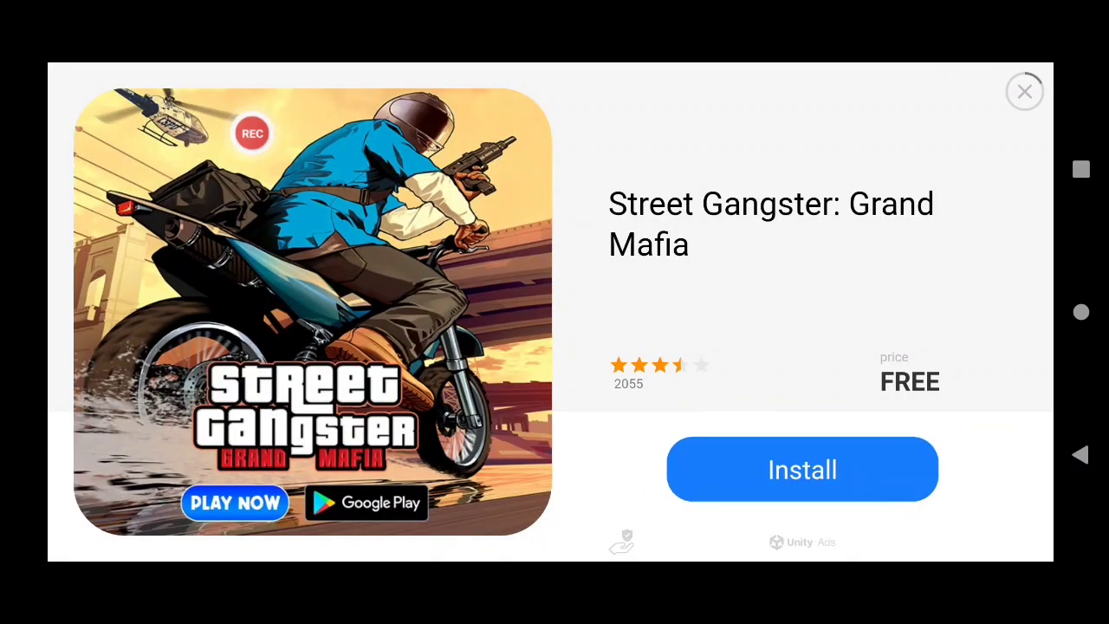
# - Close the Street Gangster: Grand Mafia ad to return to first-person gameplay
pyautogui.click(803, 470)
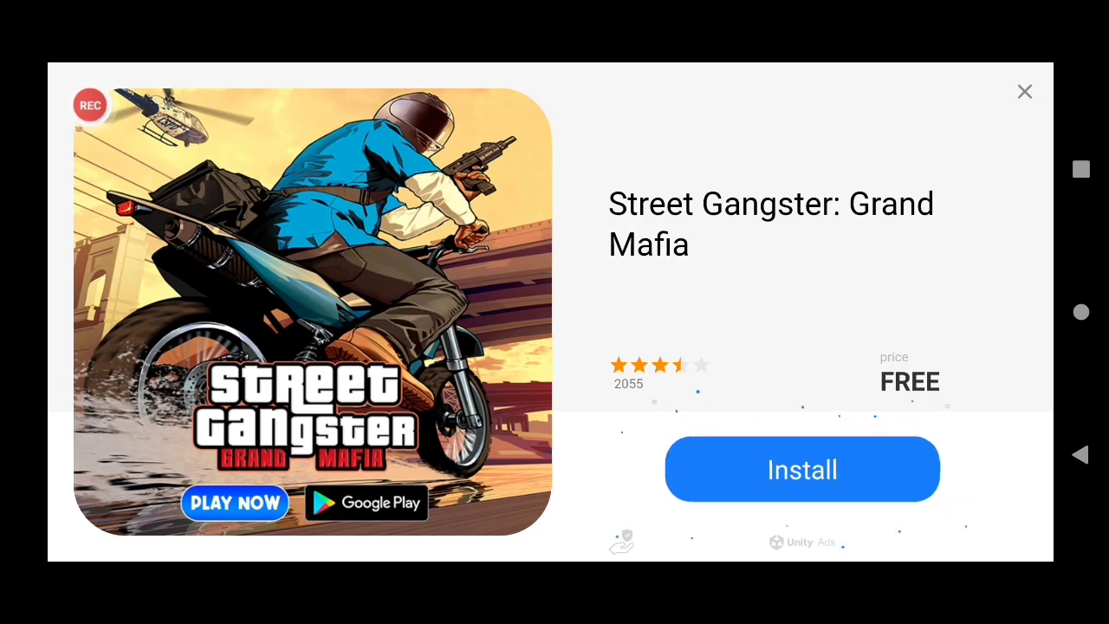
pyautogui.click(1025, 90)
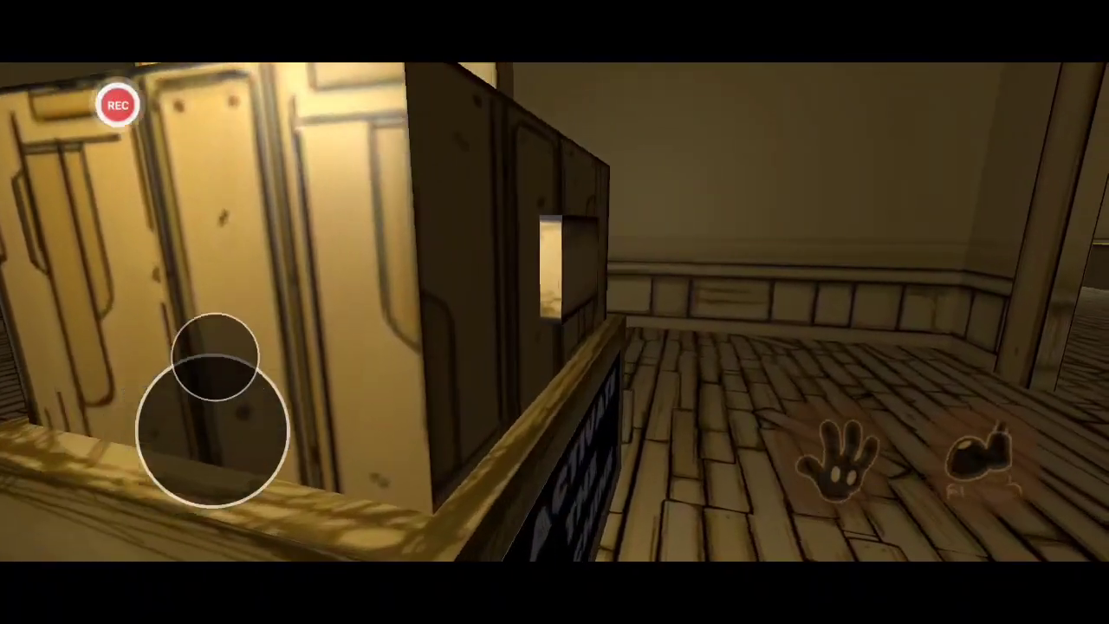
# - Walk past the crate into the wide wooden hall with the door at its far end
pyautogui.moveTo(208, 408); pyautogui.dragTo(208, 451)
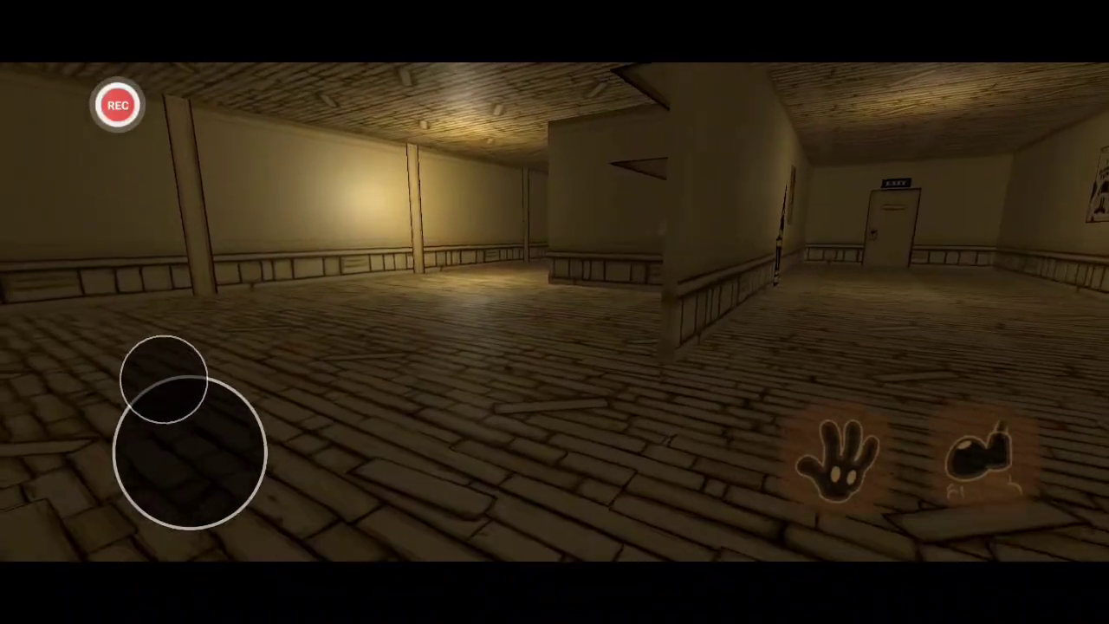
# - Continue through the wooden corridors toward the ink-flooded room with the Butcher Gang poster
pyautogui.moveTo(173, 433); pyautogui.dragTo(156, 381)
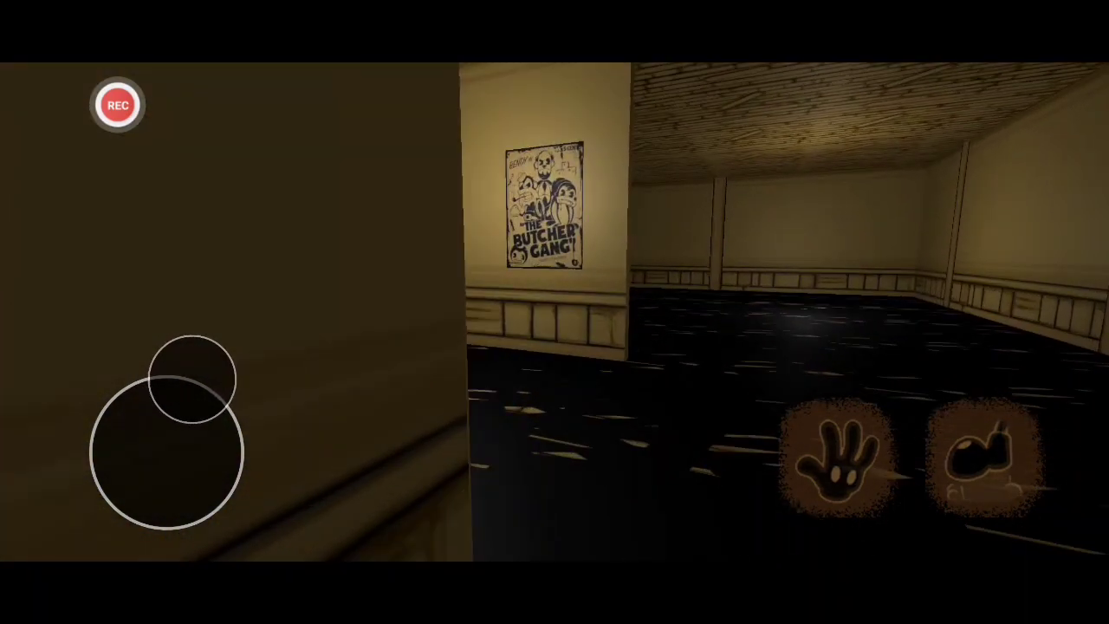
# - Turn to look across the black ink-flooded floor beside the Butcher Gang poster
pyautogui.moveTo(173, 433); pyautogui.dragTo(243, 416)
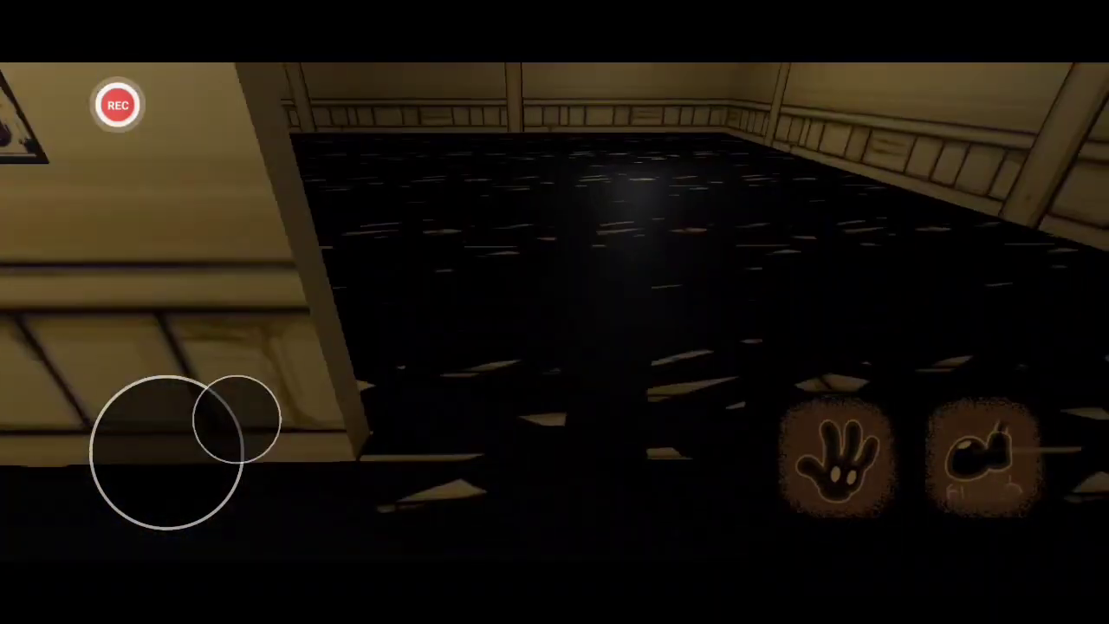